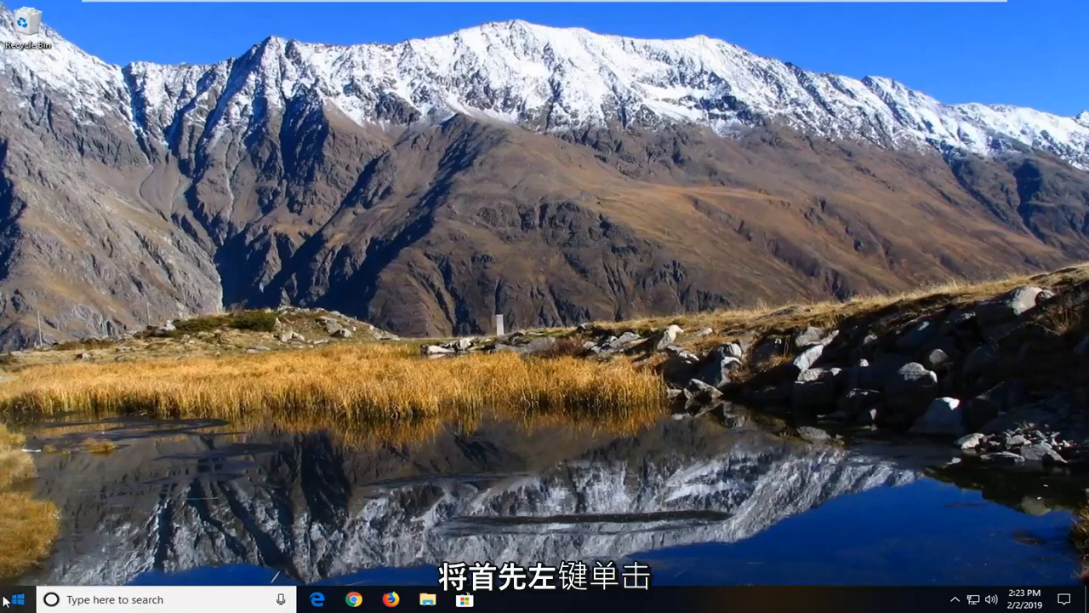
# Launch the Windows Settings app from the Start menu
pyautogui.click(11, 599)
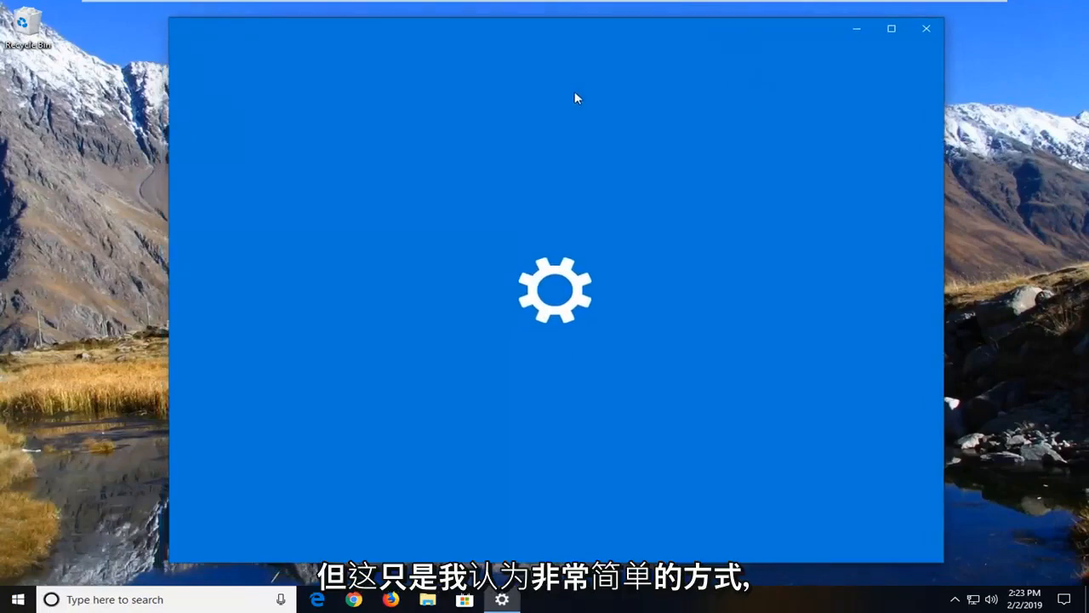
pyautogui.moveTo(594, 214)
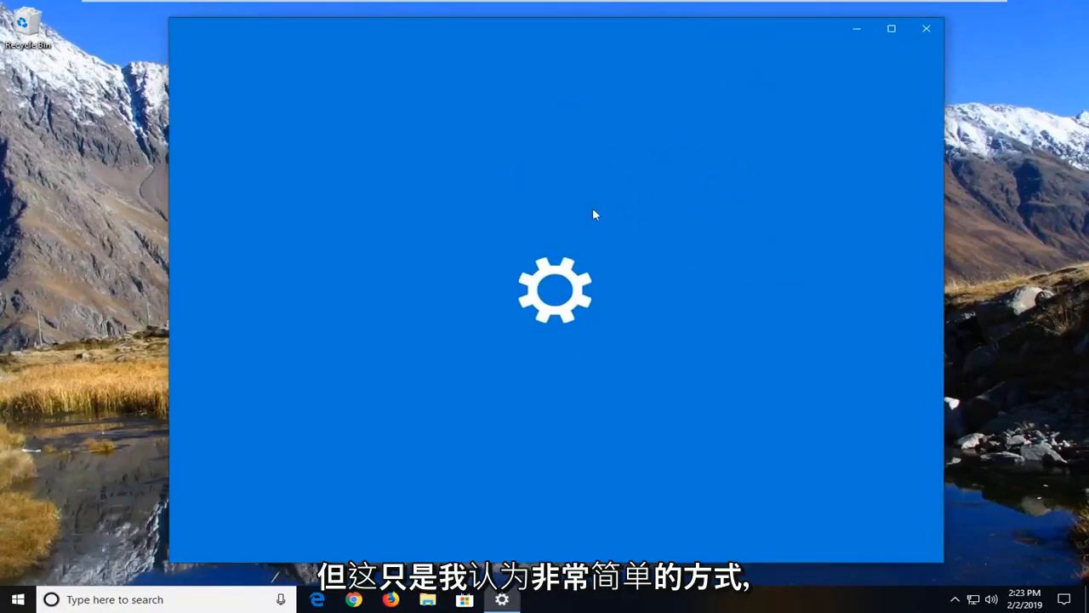
pyautogui.moveTo(804, 247)
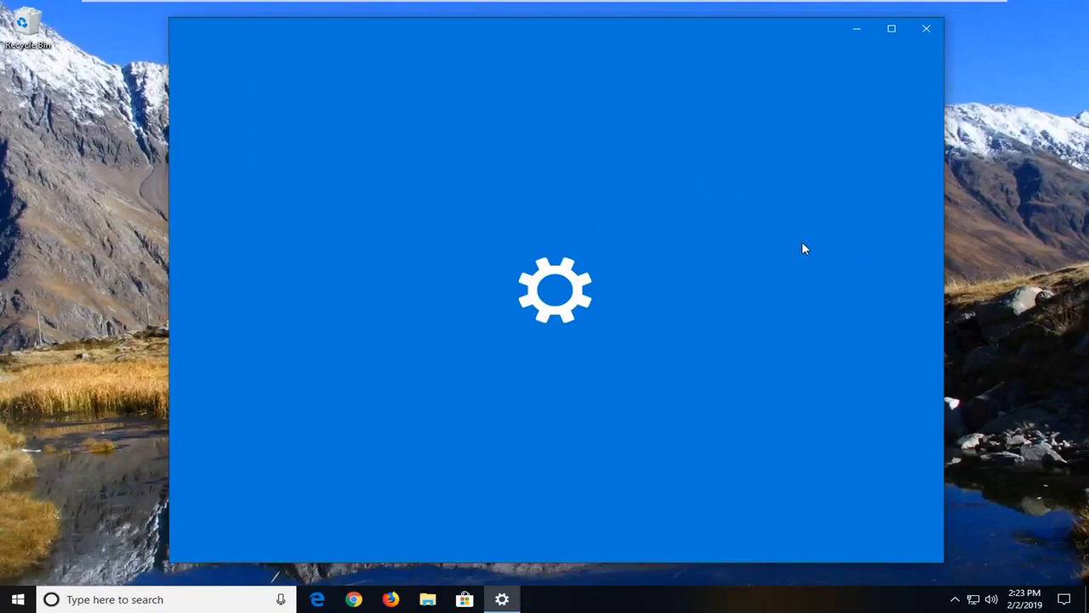
pyautogui.moveTo(297, 243)
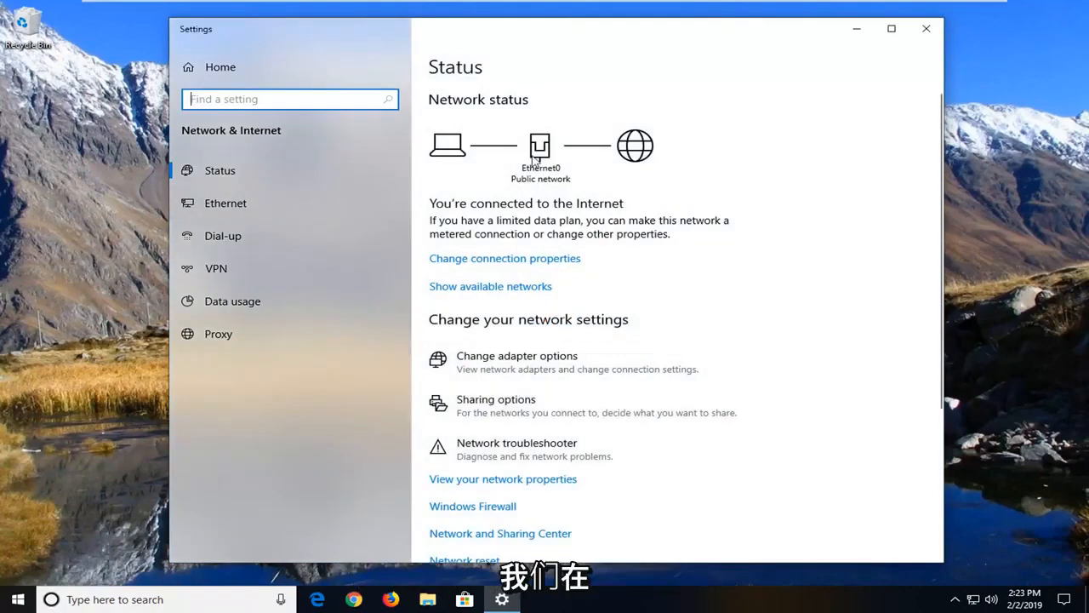
# Scroll the Network Status page and open Network reset
pyautogui.scroll(-3)
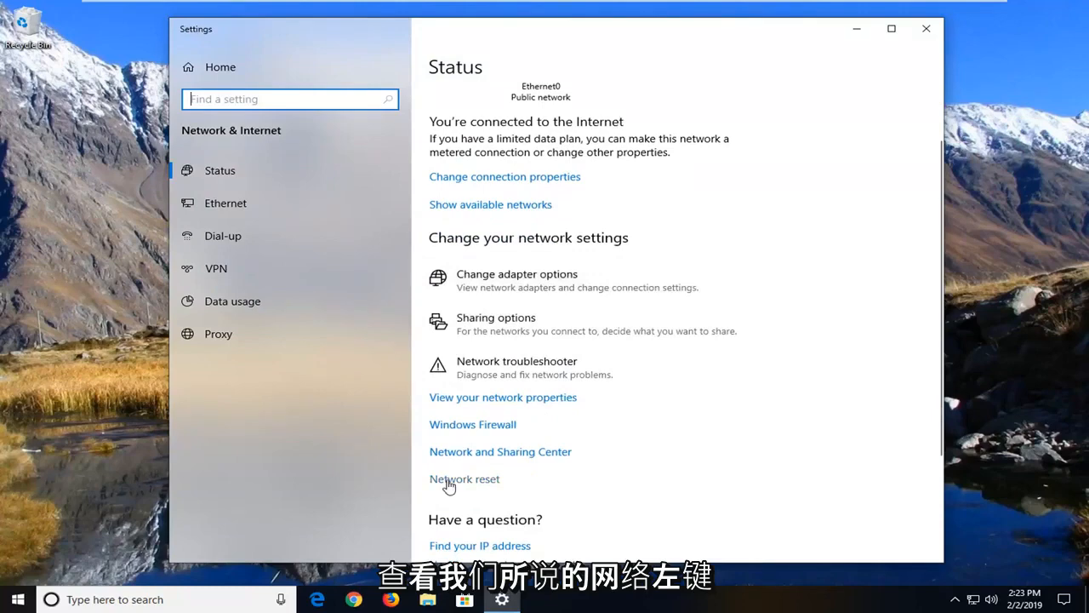
pyautogui.click(464, 479)
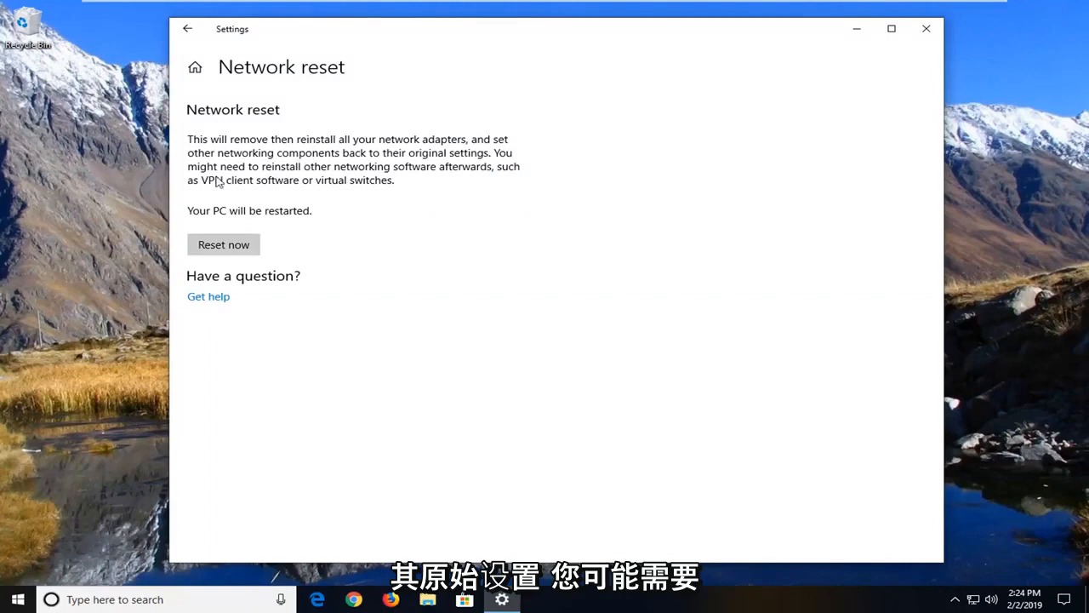
pyautogui.moveTo(385, 178)
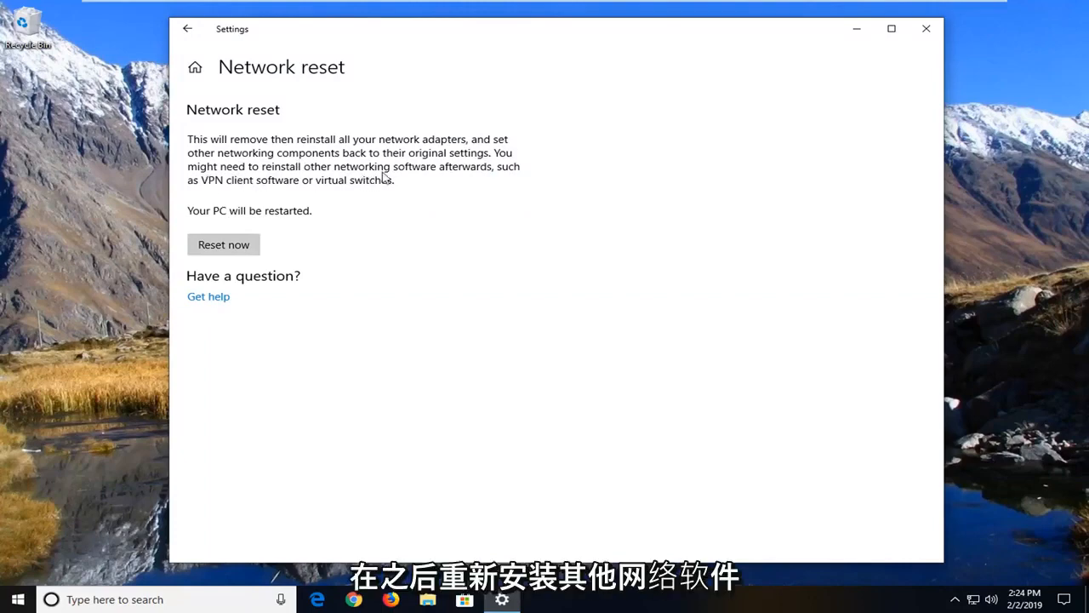
pyautogui.moveTo(256, 193)
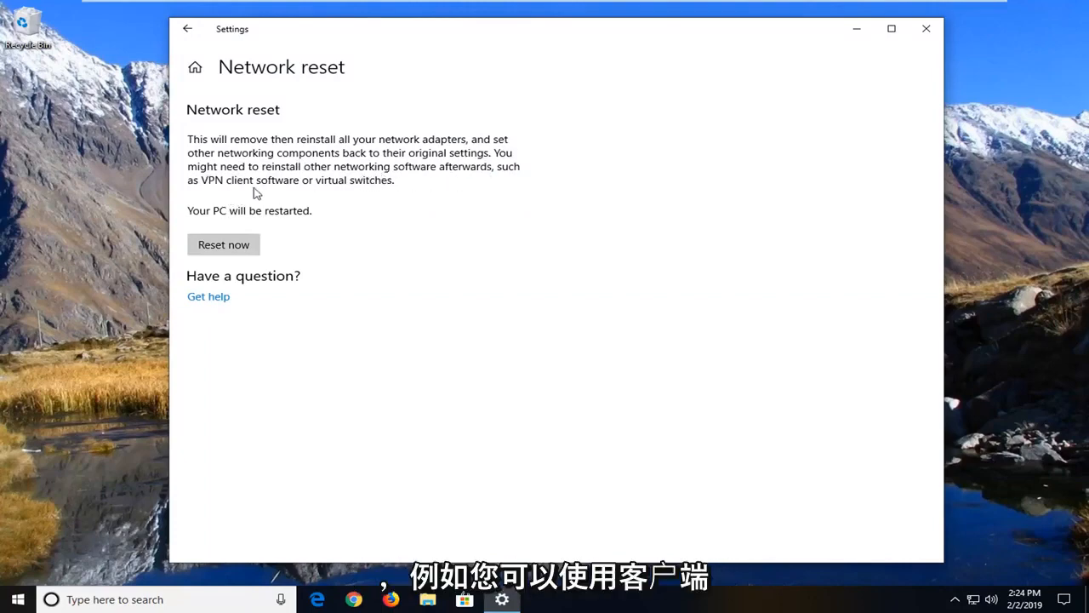
pyautogui.moveTo(387, 193)
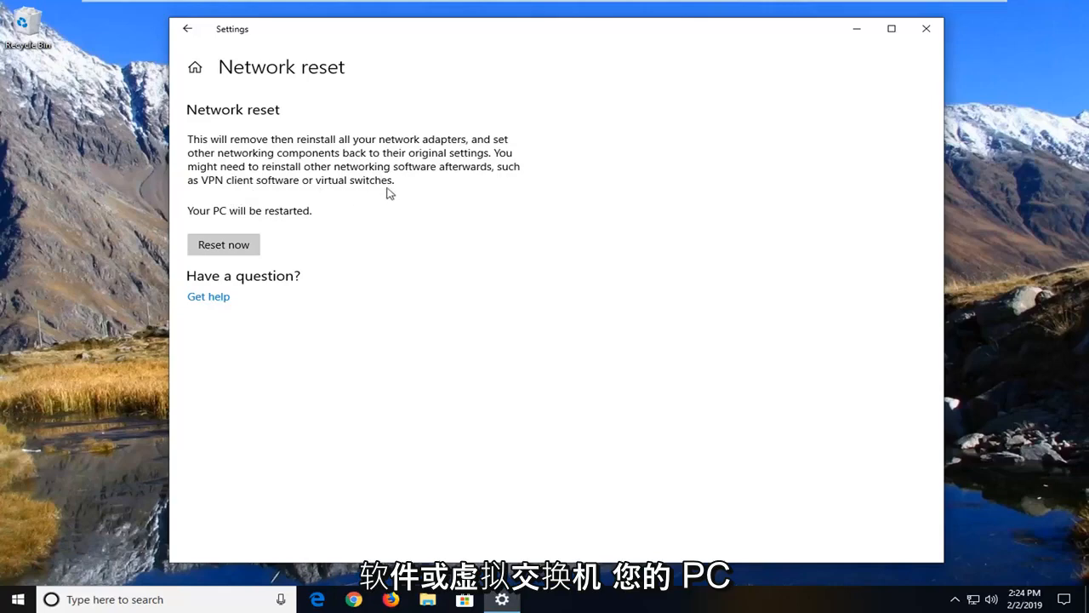
pyautogui.moveTo(309, 214)
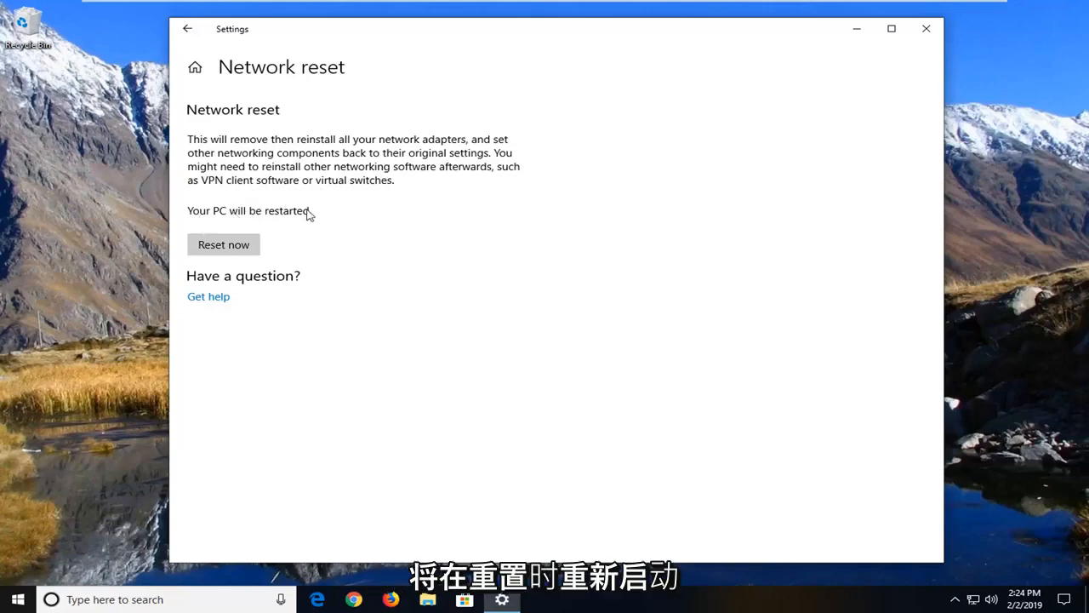
# Choose Reset now and confirm Yes to reset network settings
pyautogui.click(223, 244)
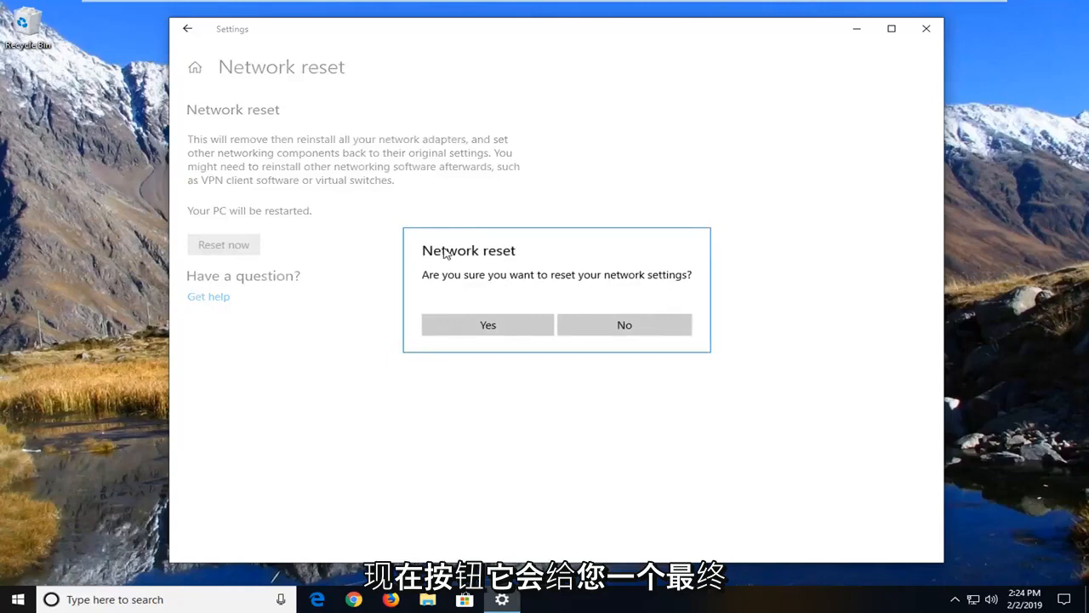
pyautogui.moveTo(549, 243)
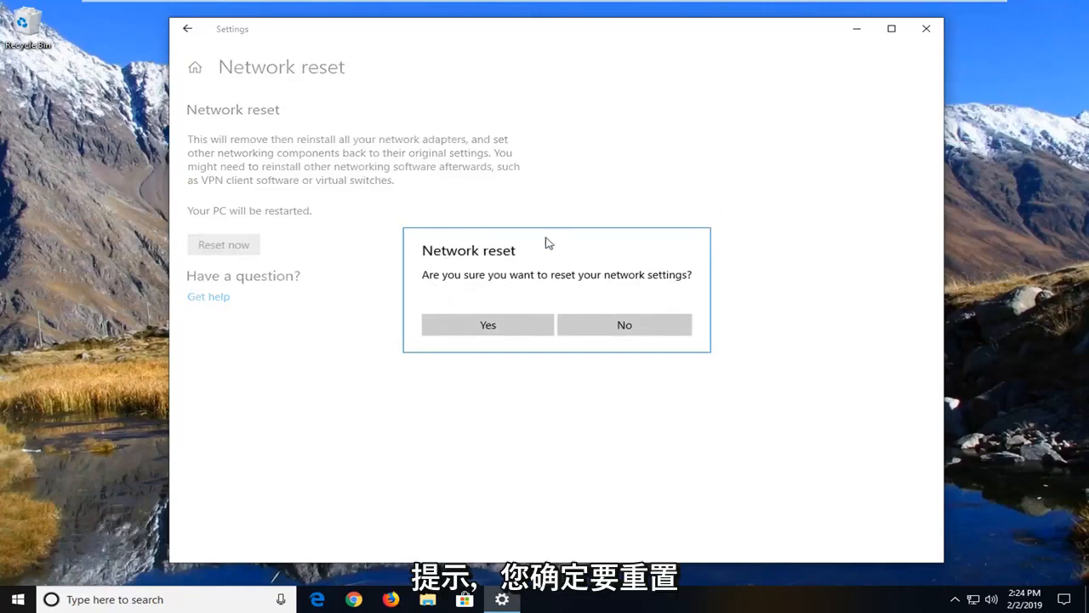
pyautogui.moveTo(672, 282)
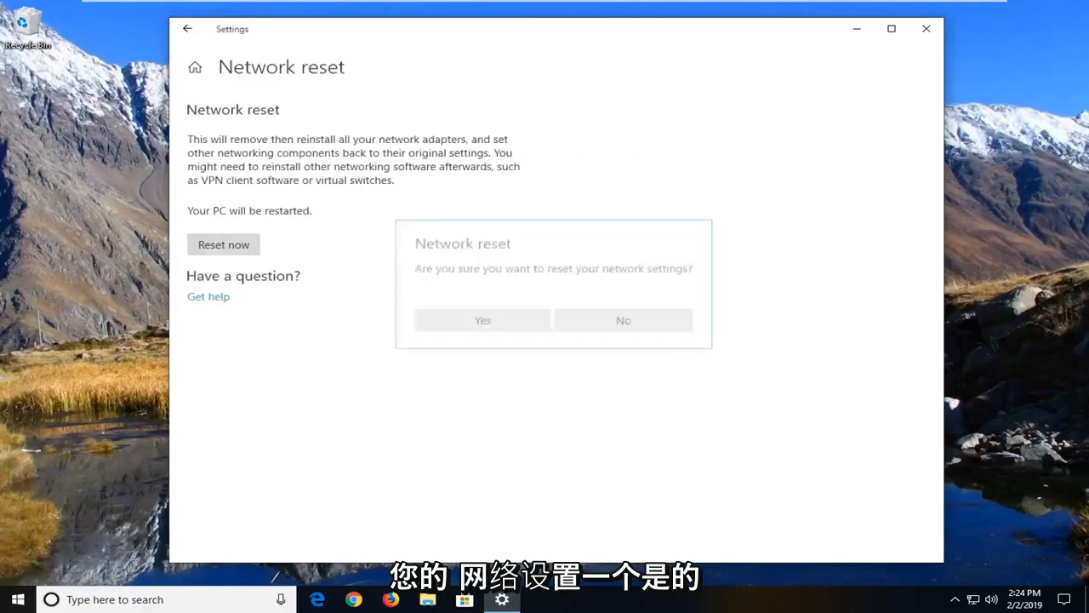
pyautogui.click(623, 320)
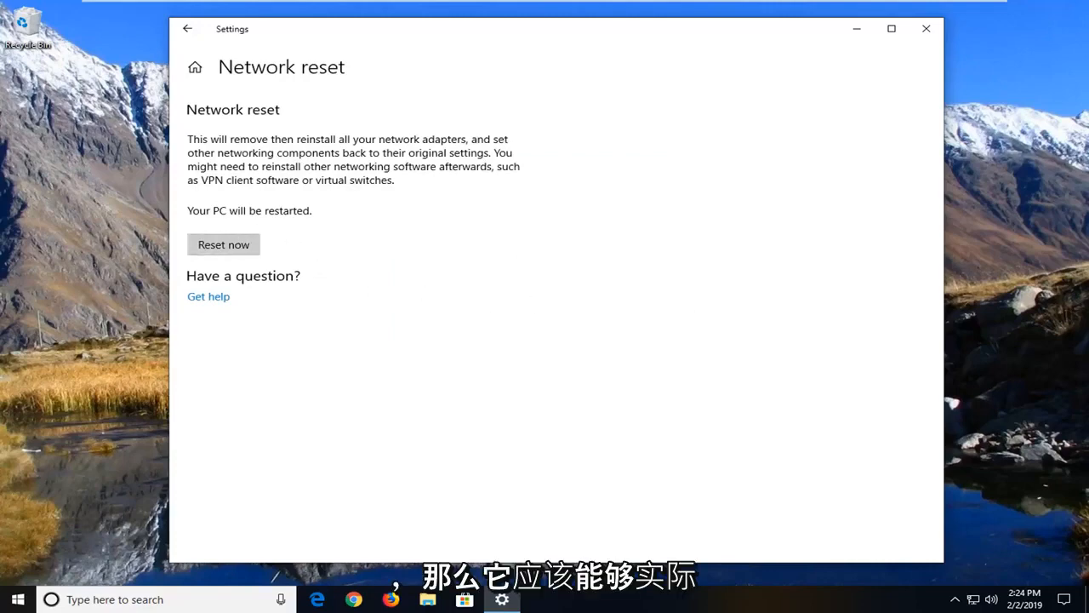
pyautogui.moveTo(522, 368)
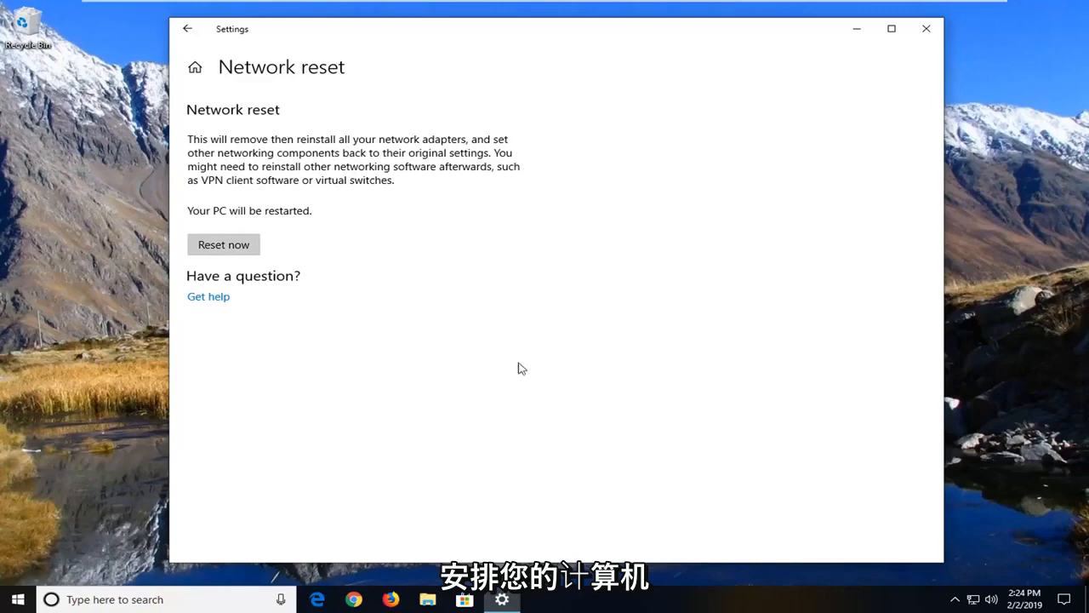
pyautogui.moveTo(281, 302)
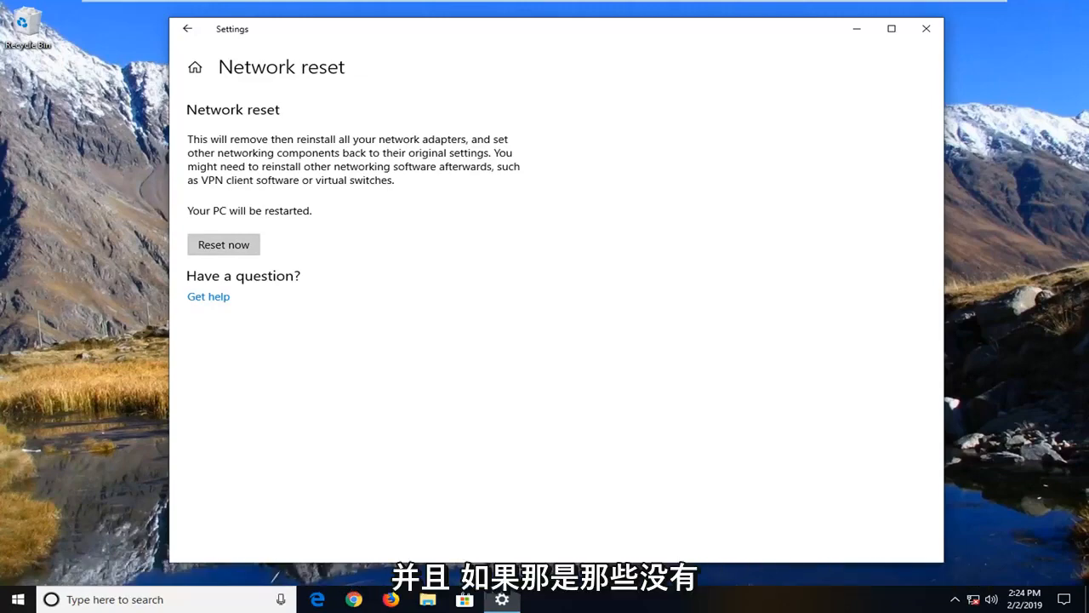
# Dismiss the five-minute sign-out notice and close the Settings window
pyautogui.click(223, 245)
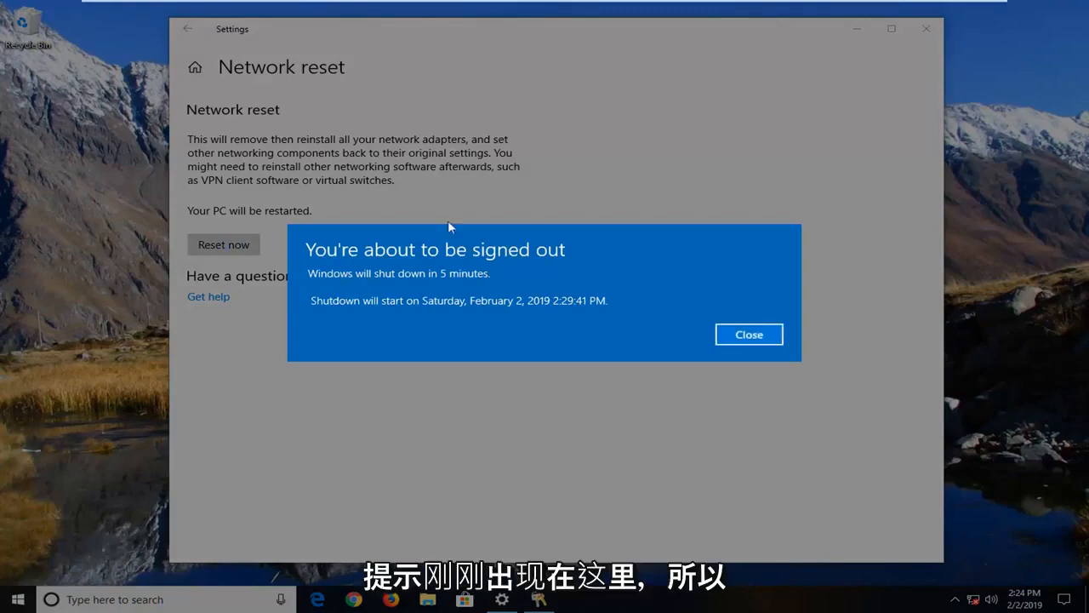
pyautogui.moveTo(706, 333)
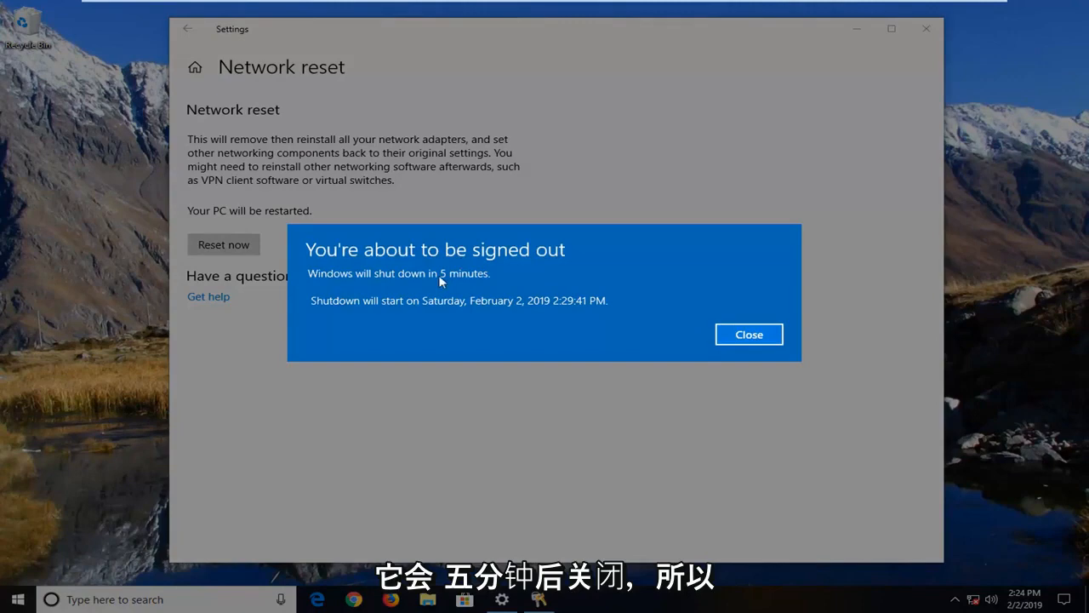
pyautogui.click(748, 333)
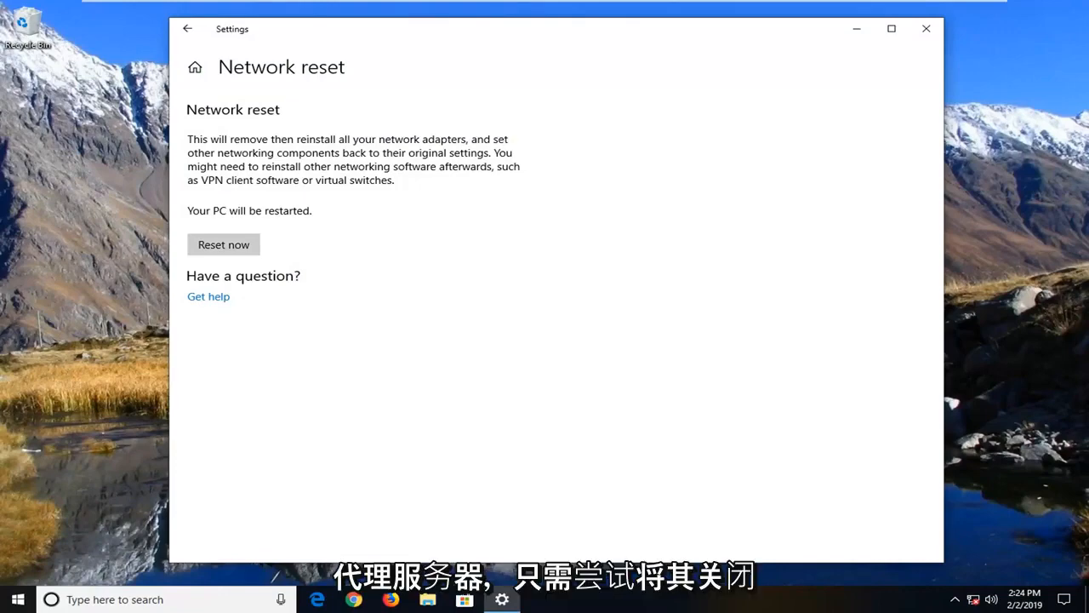
pyautogui.moveTo(680, 406)
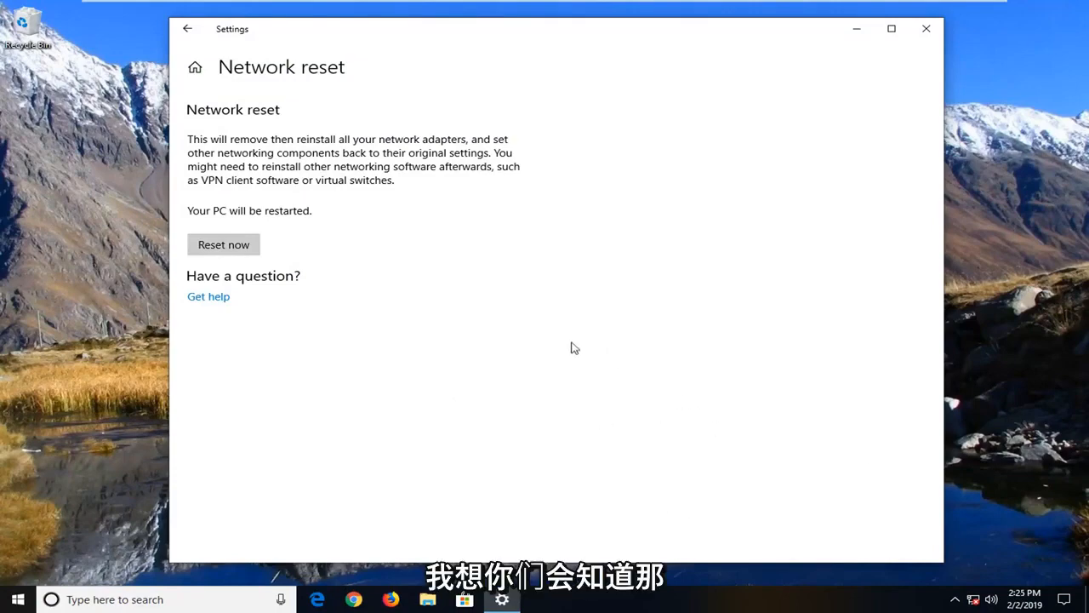
pyautogui.moveTo(537, 383)
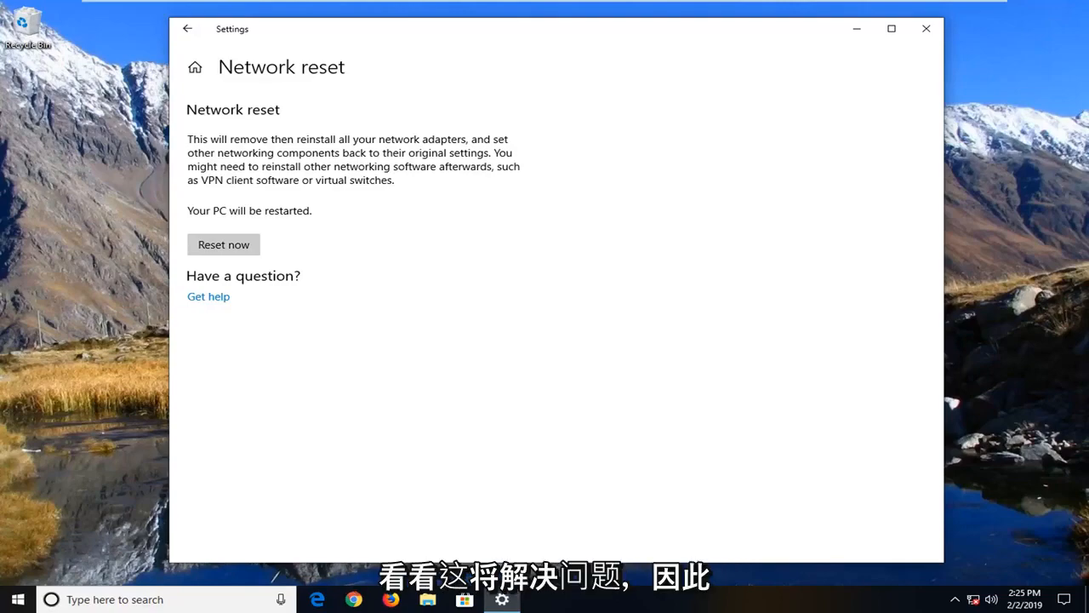
pyautogui.click(925, 28)
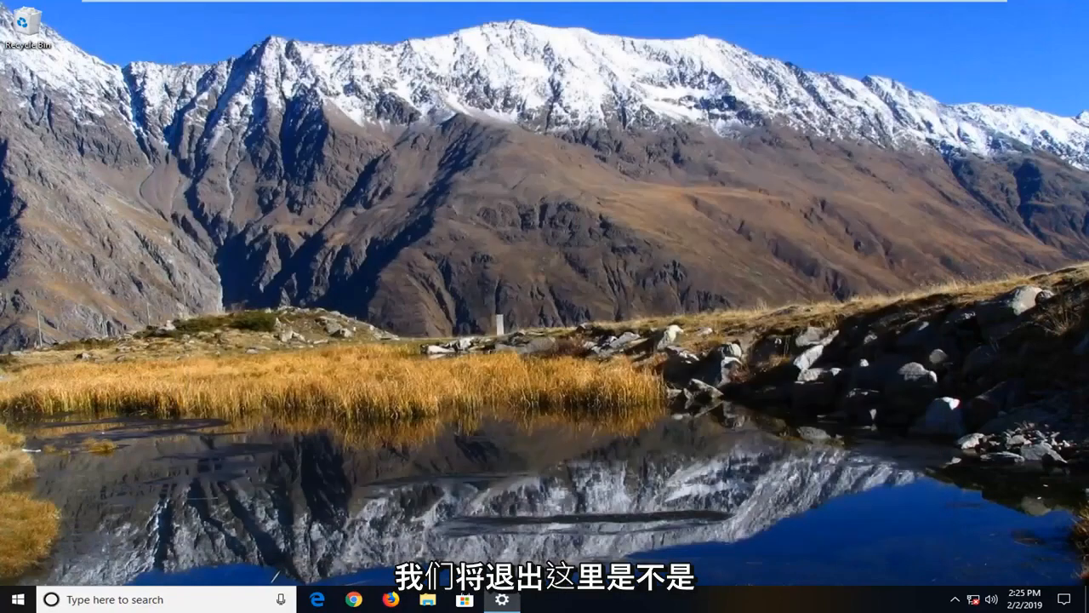